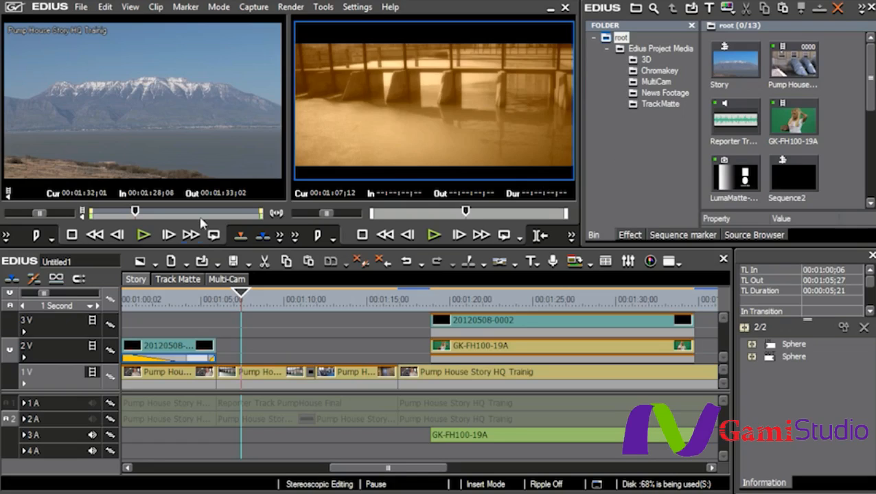
pyautogui.moveTo(170, 261)
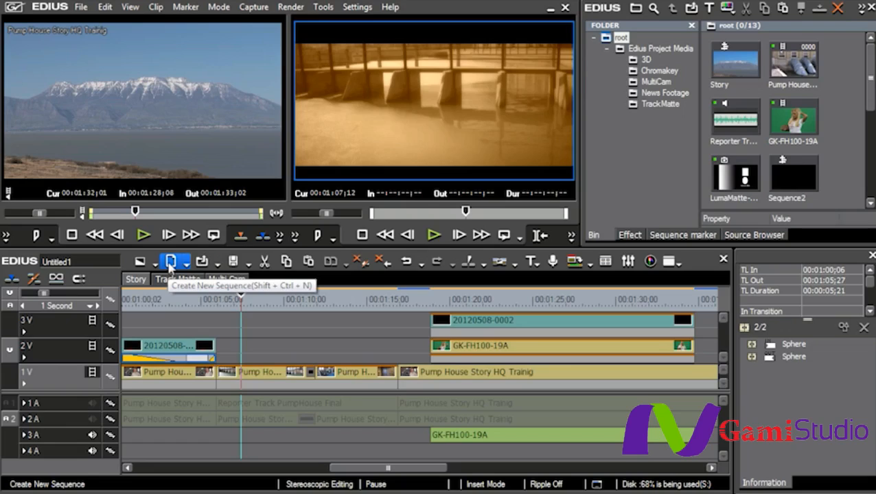
# Create a new sequence and name it 3D in Sequence settings
pyautogui.click(170, 261)
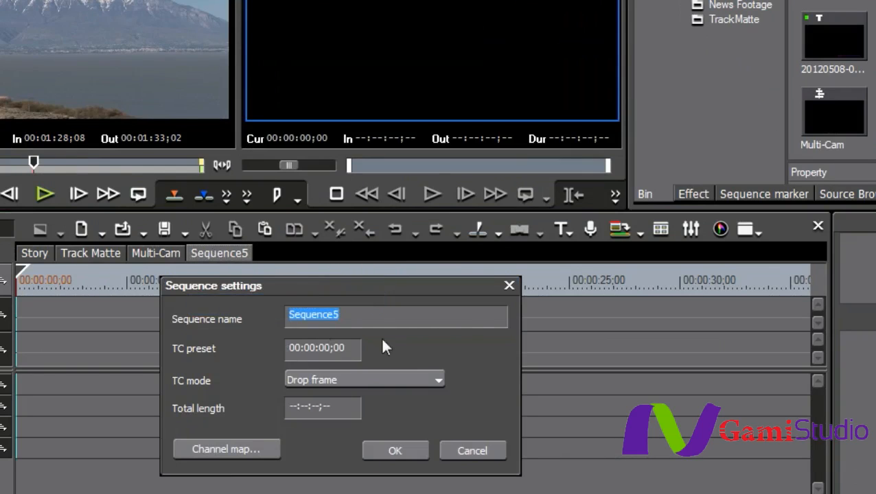
pyautogui.write('3D')
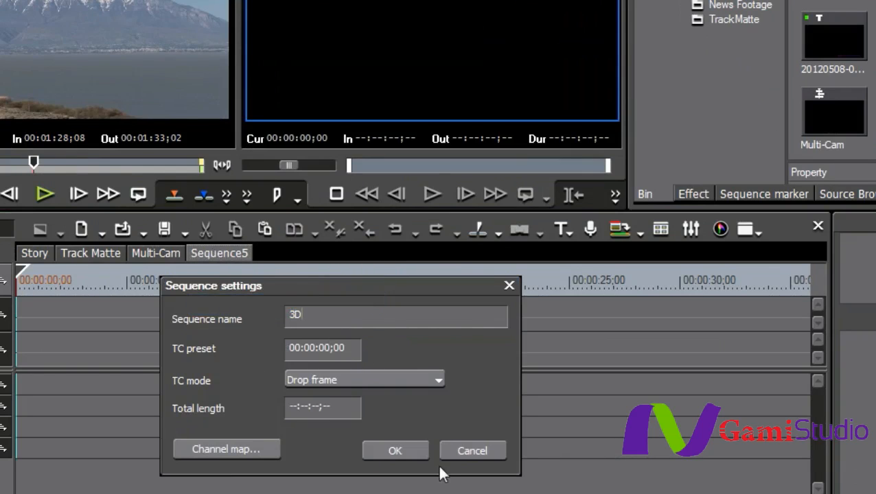
pyautogui.click(395, 450)
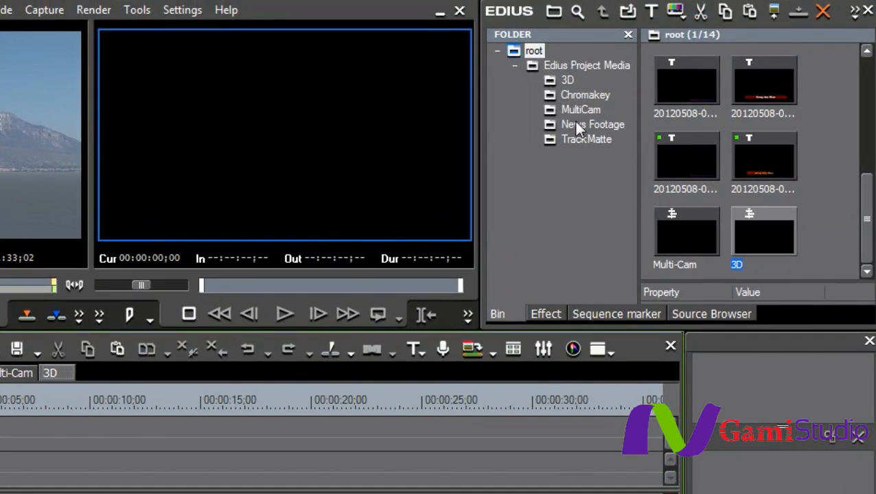
# In the bin's 3D folder, select clips 002-C055L and 002-C055R together
pyautogui.click(567, 80)
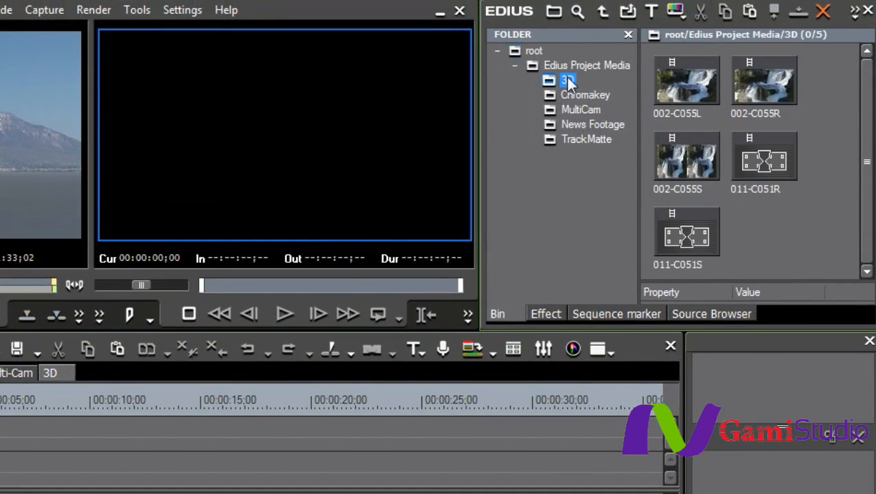
pyautogui.click(566, 79)
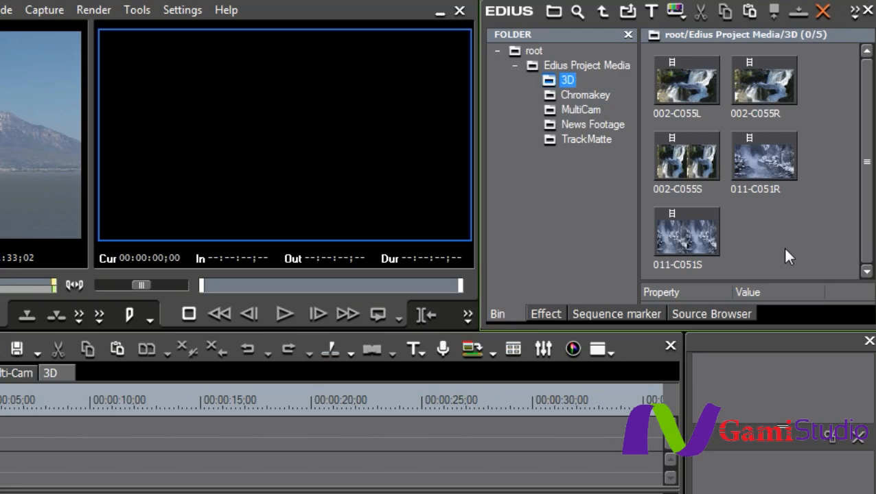
pyautogui.moveTo(794, 250)
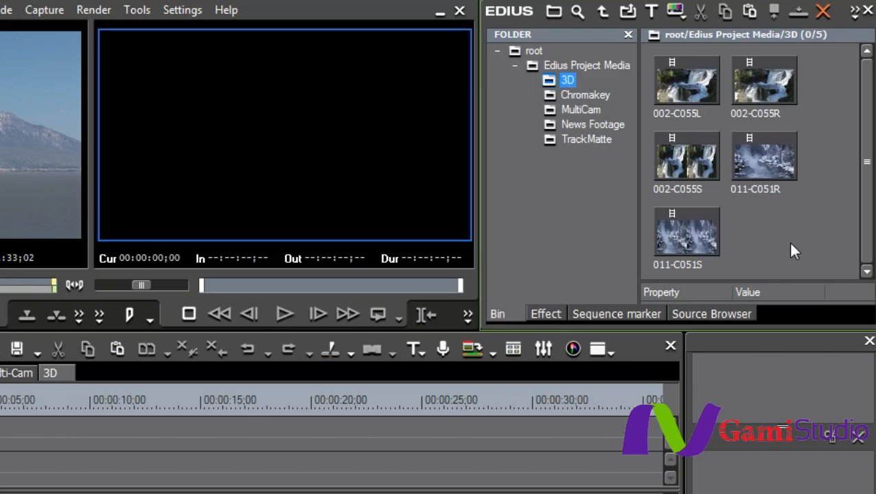
pyautogui.moveTo(701, 113)
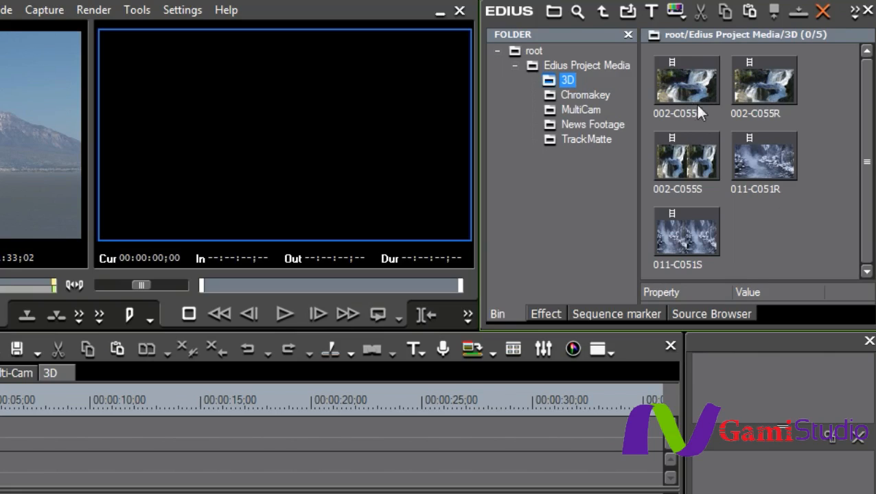
pyautogui.moveTo(703, 126)
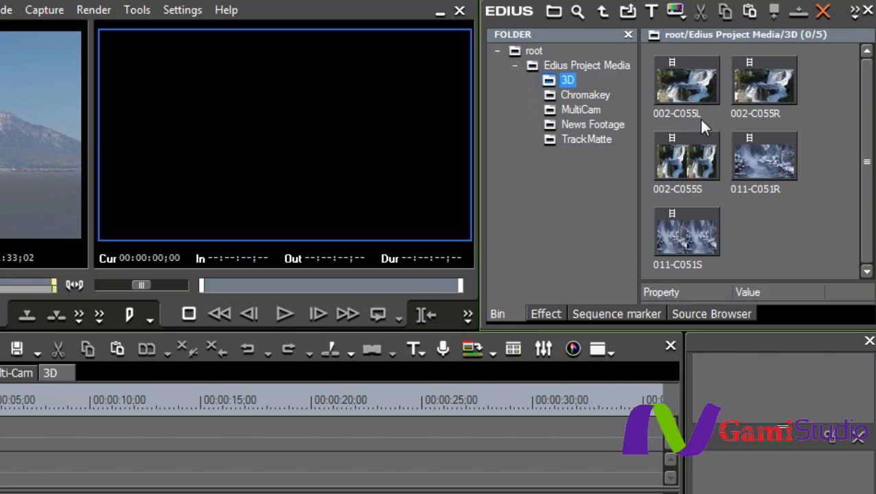
pyautogui.moveTo(769, 107)
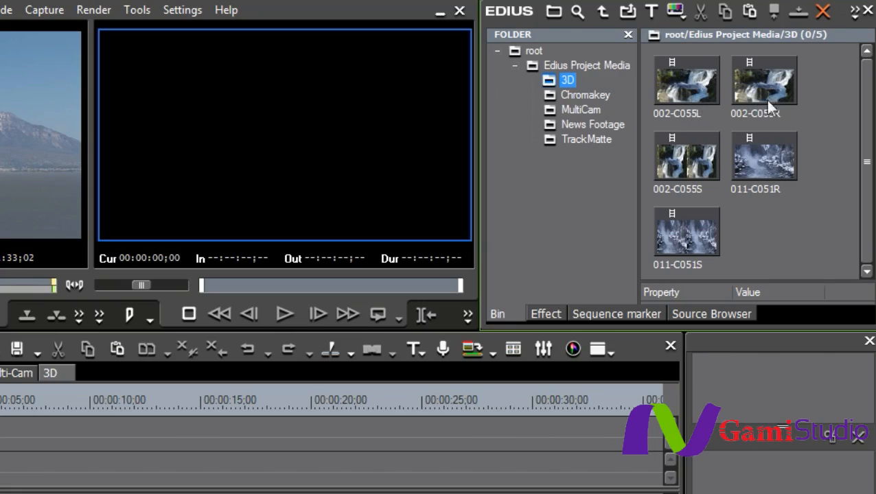
pyautogui.click(687, 82)
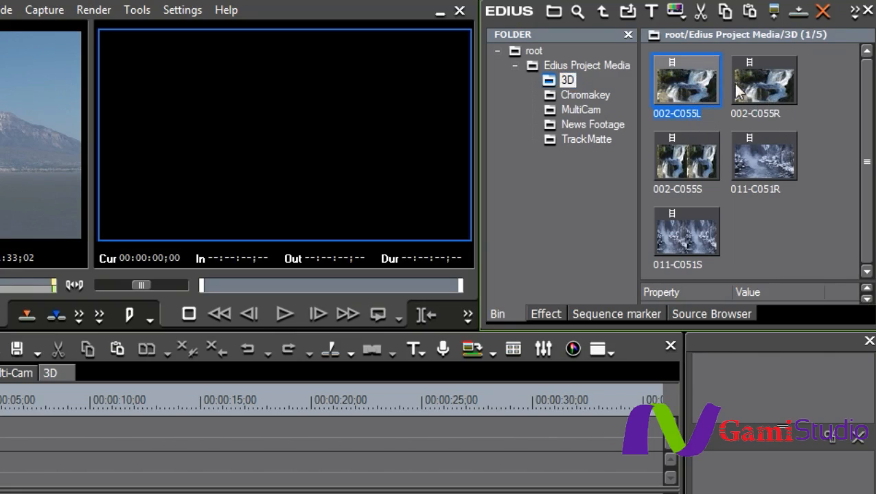
pyautogui.click(764, 80)
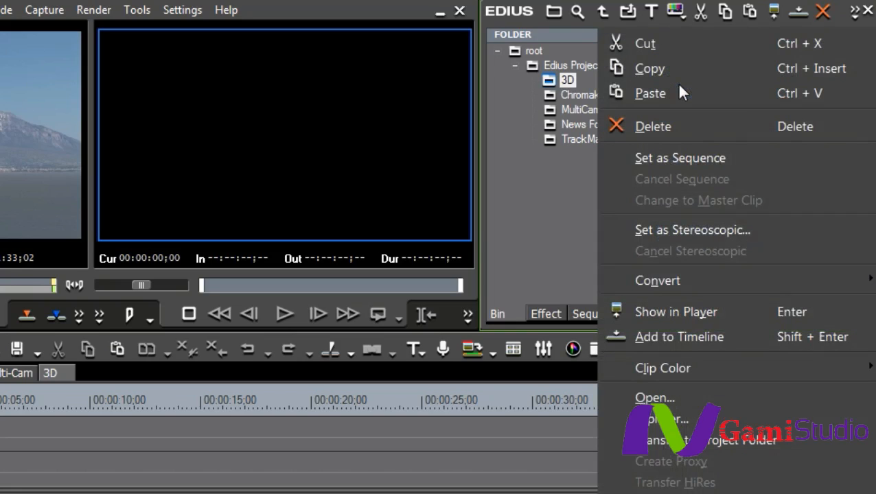
pyautogui.moveTo(689, 229)
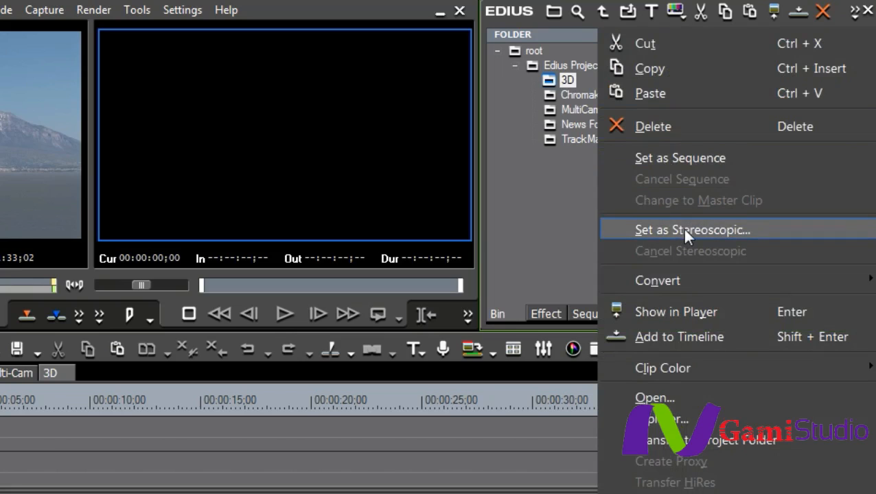
# Set the two clips as a stereoscopic pair, testing the left/right swap before confirming
pyautogui.click(693, 229)
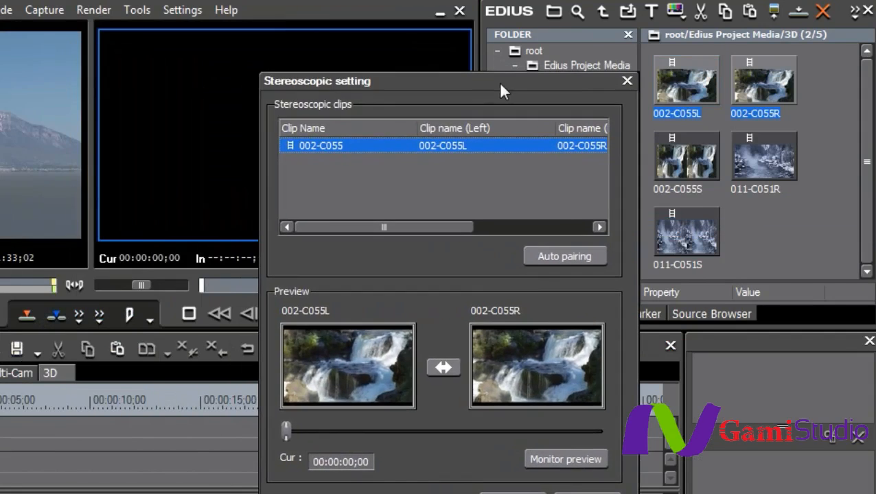
pyautogui.moveTo(308, 149)
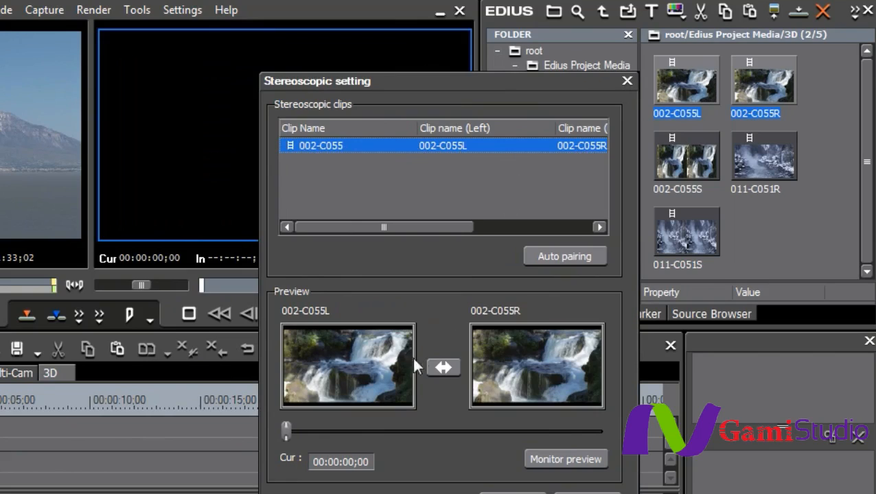
pyautogui.click(442, 368)
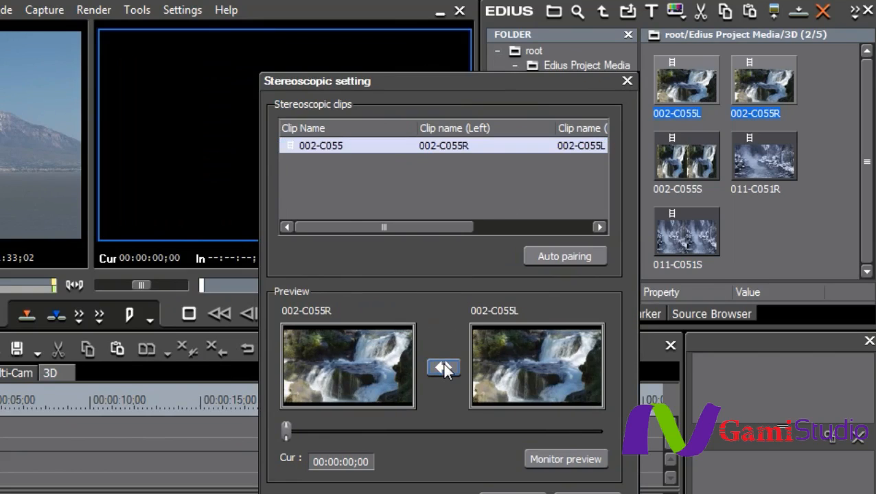
pyautogui.click(442, 368)
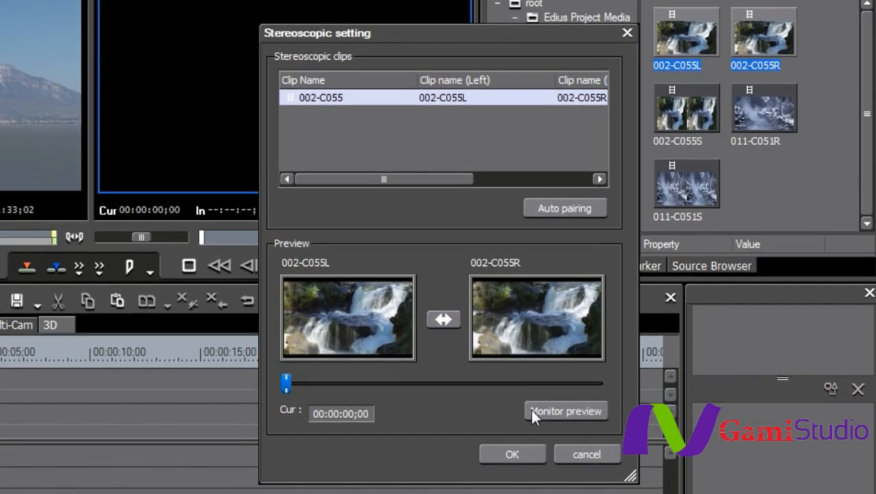
pyautogui.click(512, 454)
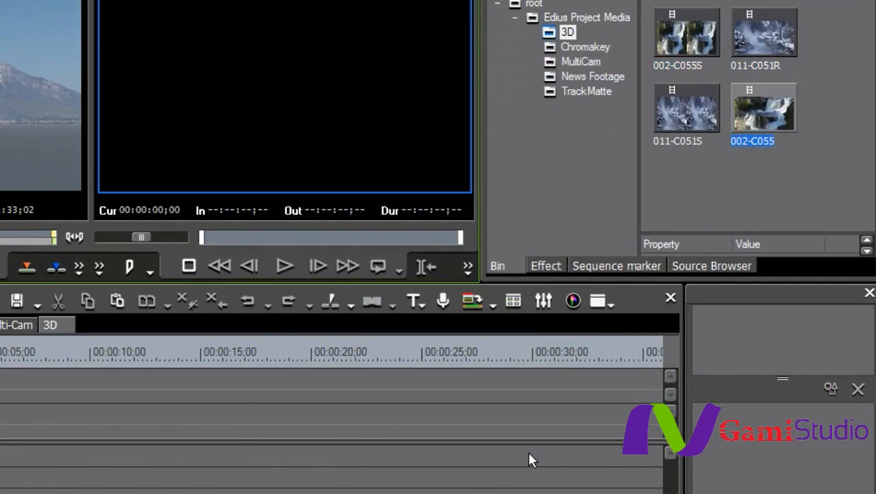
pyautogui.moveTo(774, 96)
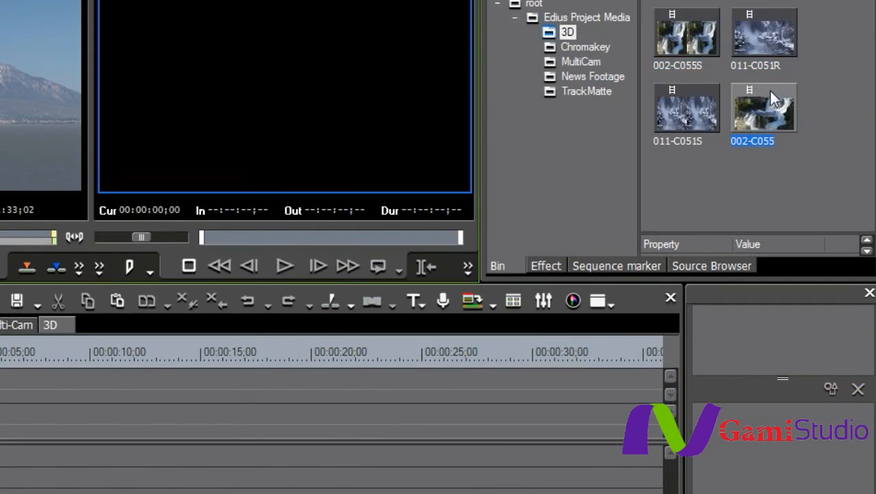
pyautogui.moveTo(763, 103)
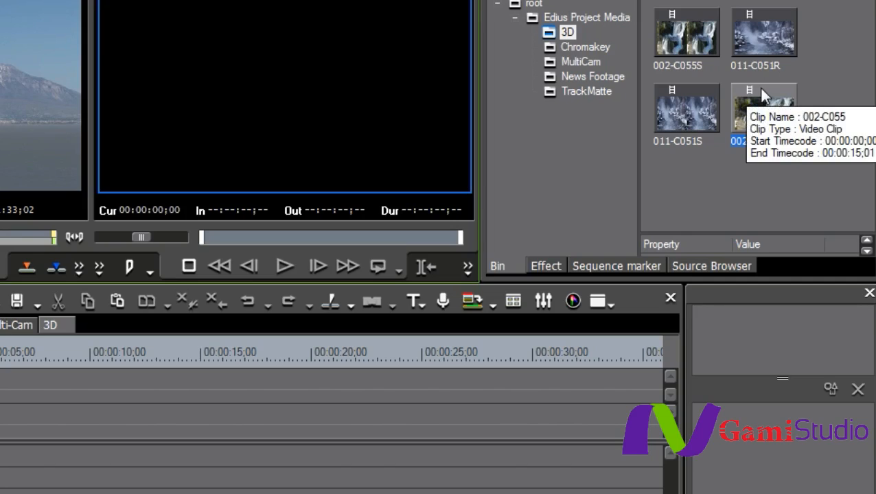
pyautogui.moveTo(775, 115)
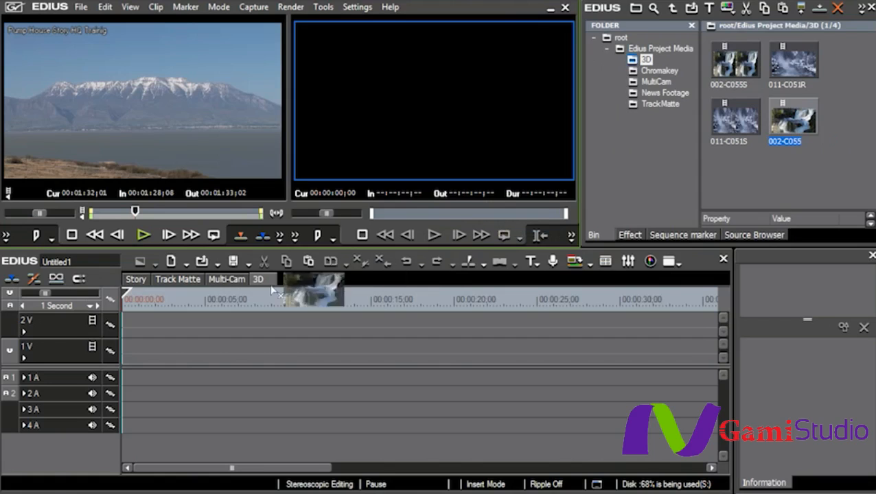
# Drag the paired 002-C055 waterfall clip onto the 3D timeline's video track
pyautogui.moveTo(313, 288); pyautogui.dragTo(254, 350)
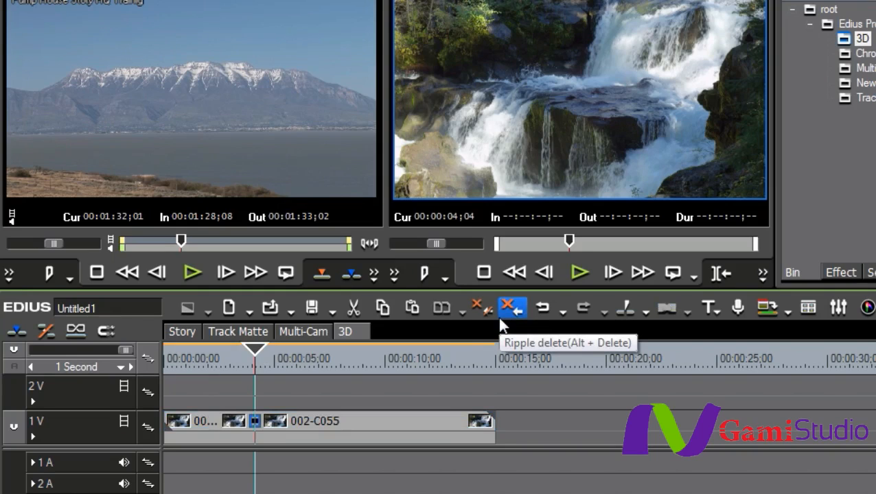
pyautogui.moveTo(398, 442)
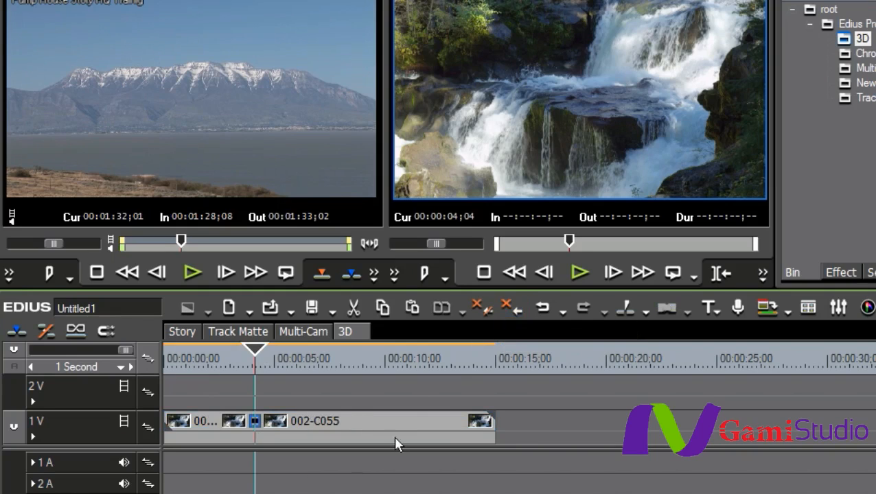
pyautogui.moveTo(298, 467)
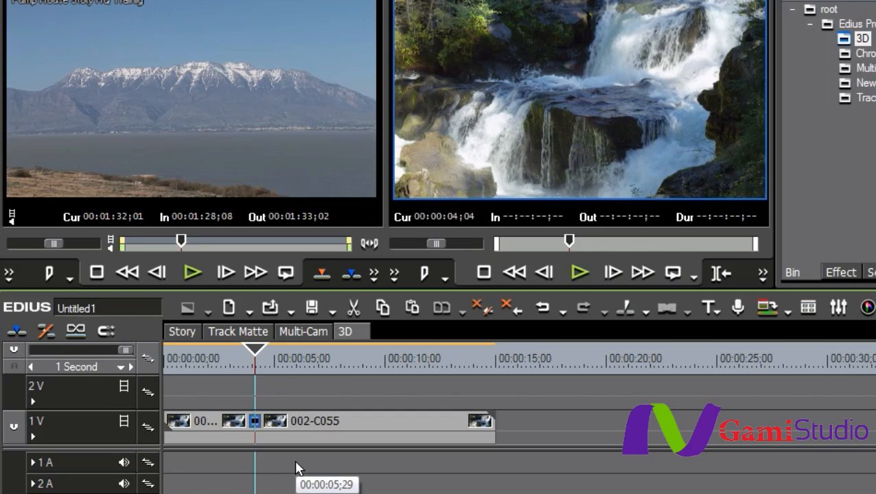
pyautogui.moveTo(250, 445)
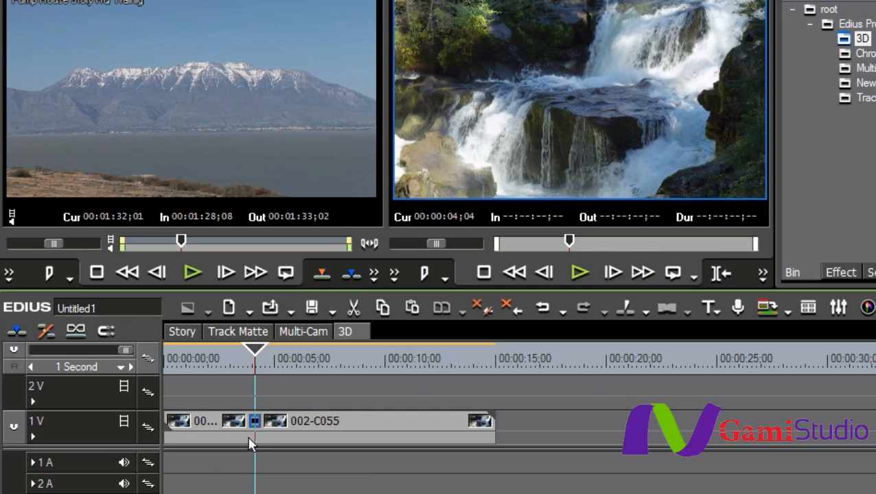
pyautogui.moveTo(255, 423)
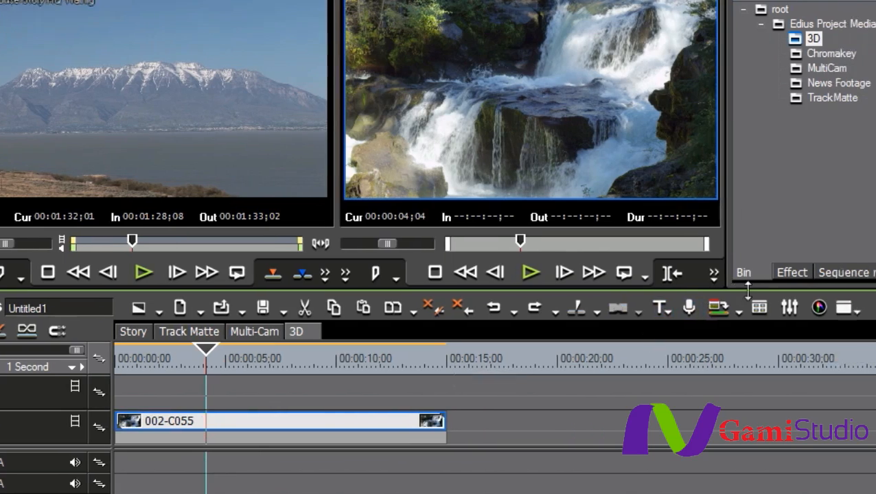
# Browse the Effect palette's VideoFilters down to the Stereoscopic Adjuster
pyautogui.click(791, 272)
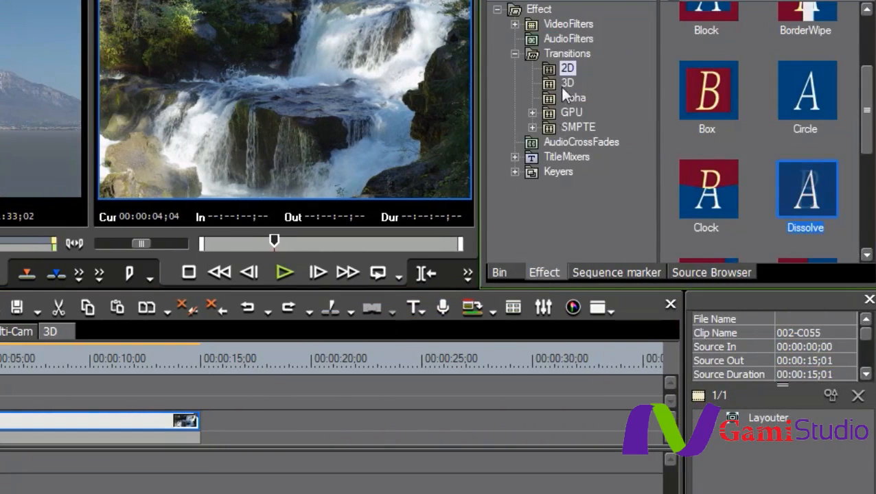
pyautogui.click(569, 23)
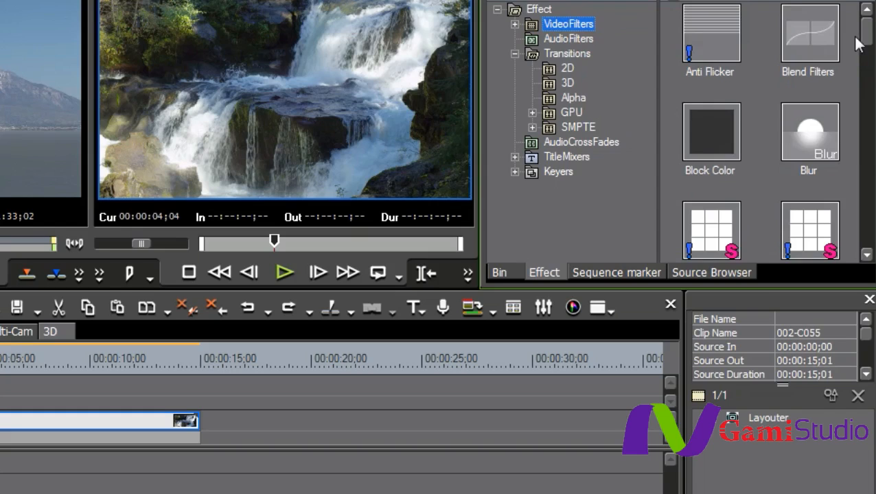
pyautogui.scroll(-3)
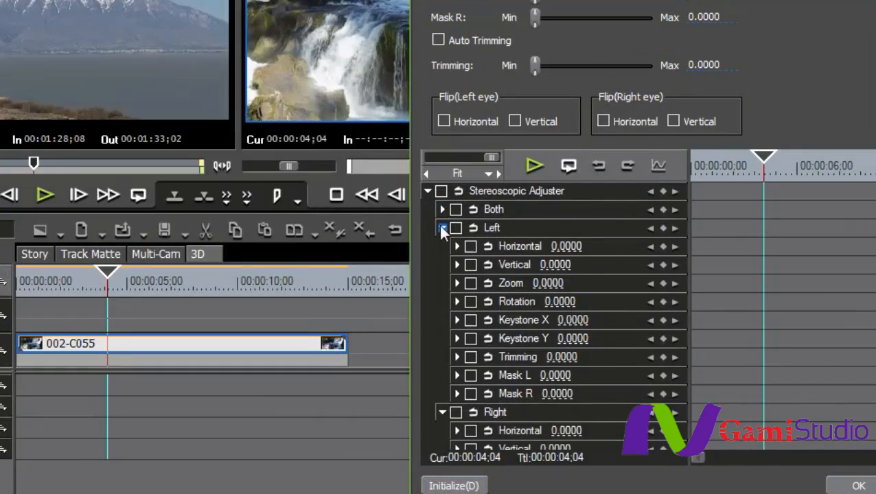
# Collapse the Left and Right eye parameter groups in the Stereoscopic Adjuster
pyautogui.click(442, 228)
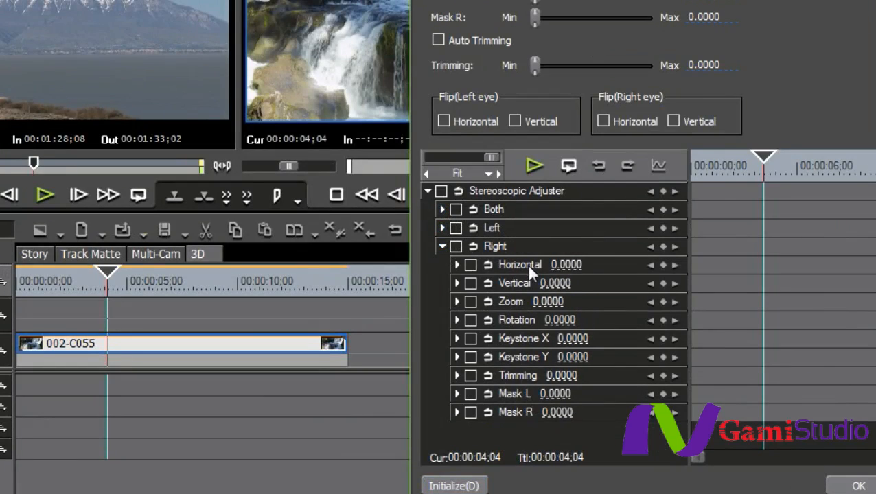
pyautogui.moveTo(528, 357)
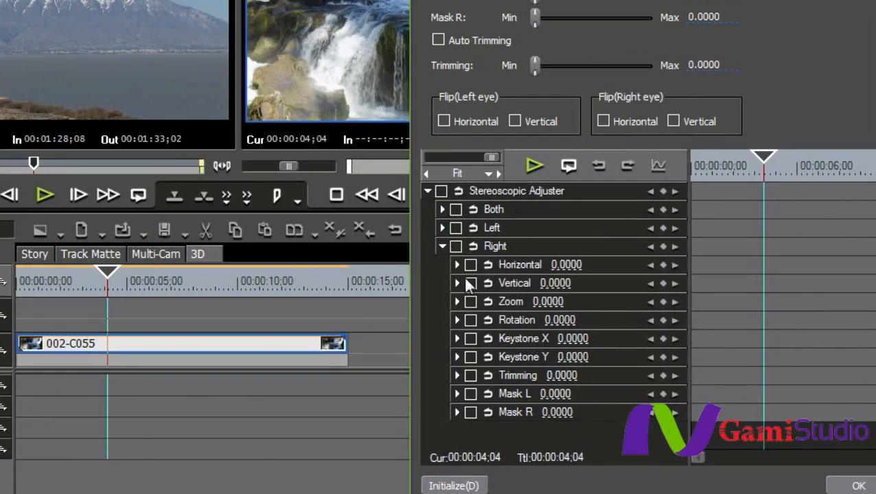
pyautogui.moveTo(487, 250)
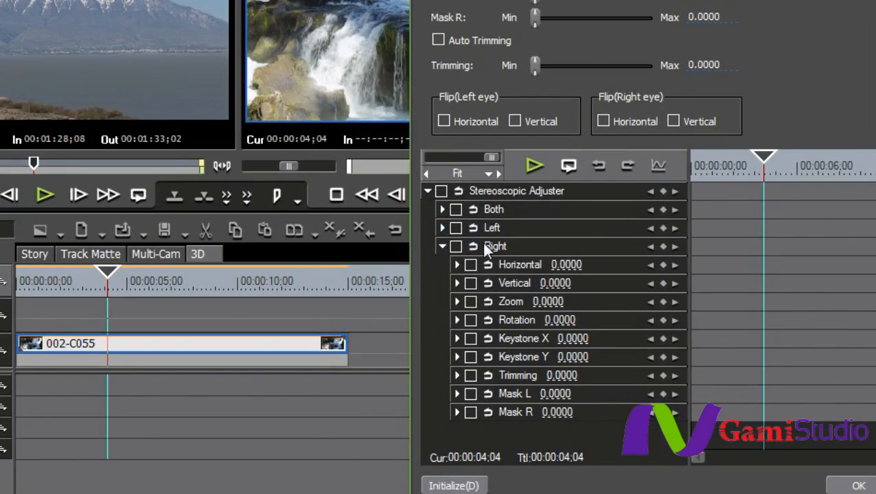
pyautogui.click(442, 246)
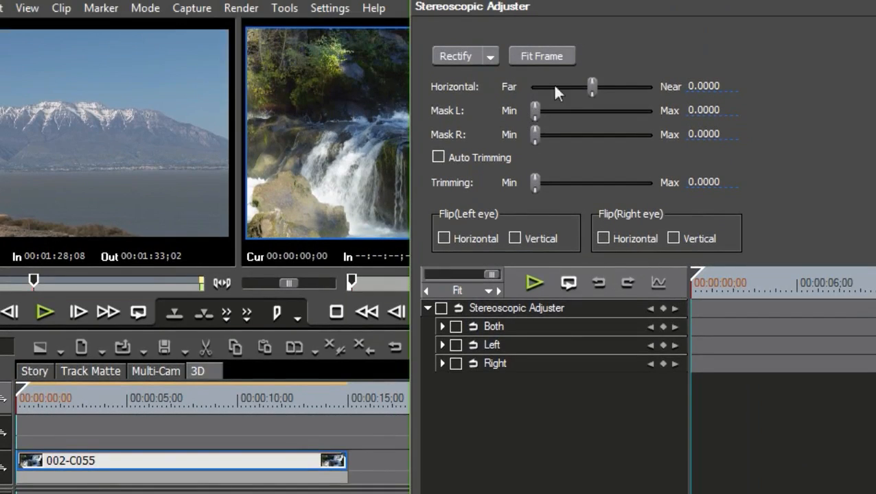
# Nudge the Horizontal offset toward Near and back toward Far, then cancel the changes
pyautogui.moveTo(592, 86); pyautogui.dragTo(601, 86)
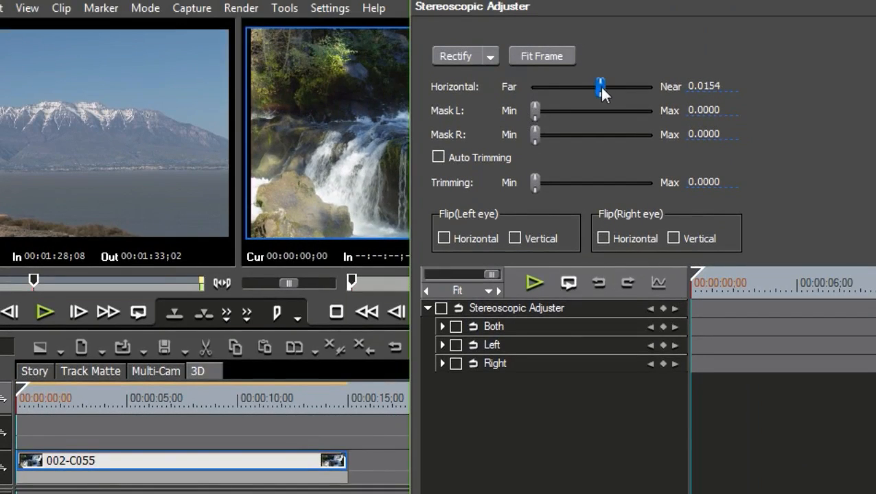
pyautogui.moveTo(601, 86); pyautogui.dragTo(588, 86)
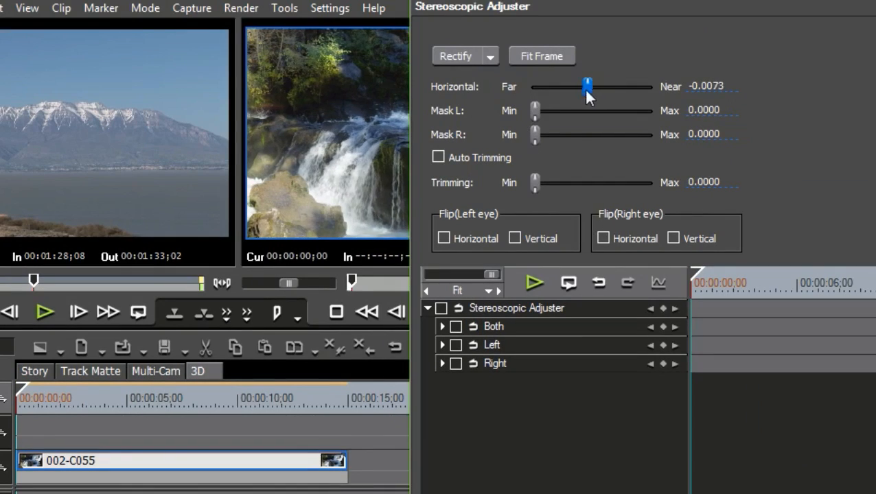
pyautogui.moveTo(533, 152)
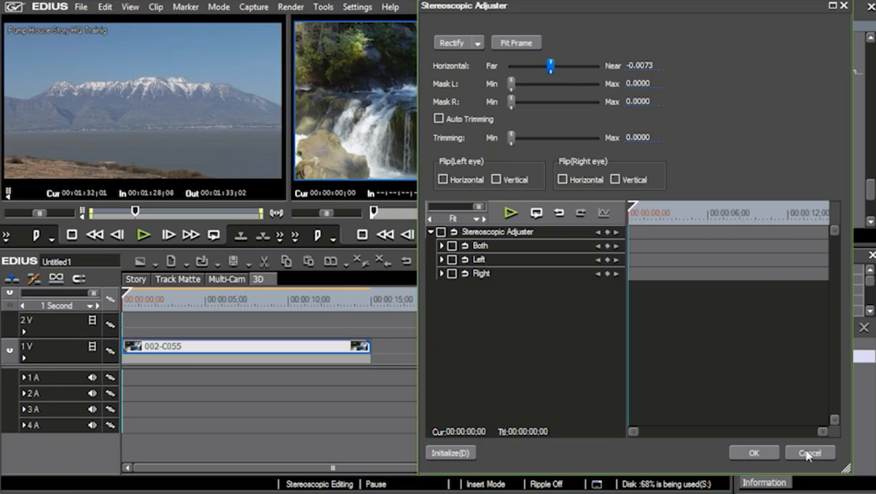
pyautogui.click(810, 453)
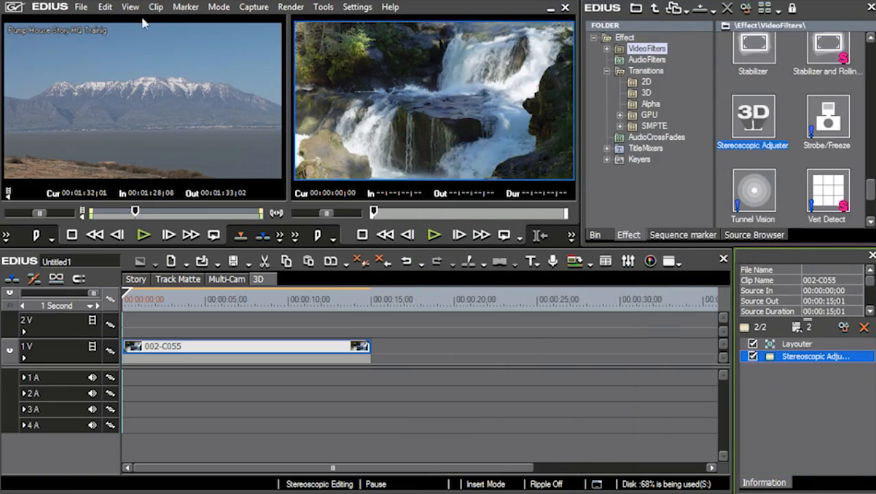
# Switch the stereoscopic preview mode from L Only to R Only via the View menu
pyautogui.click(129, 7)
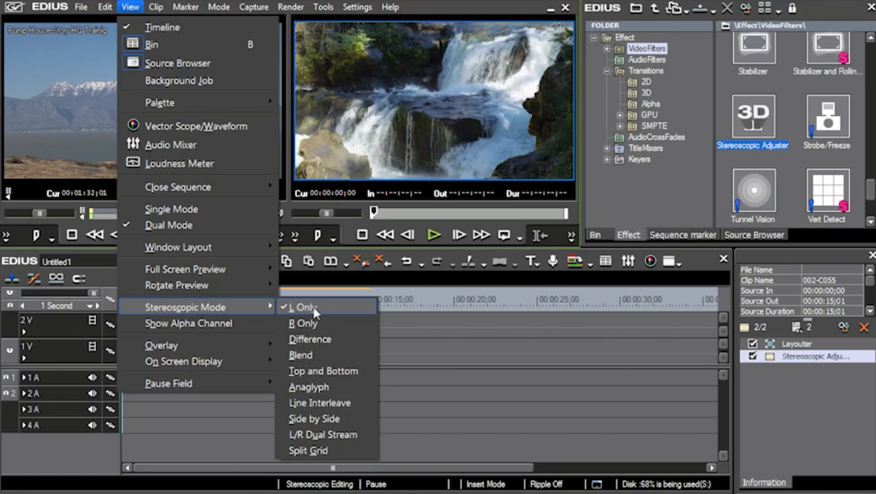
pyautogui.moveTo(305, 323)
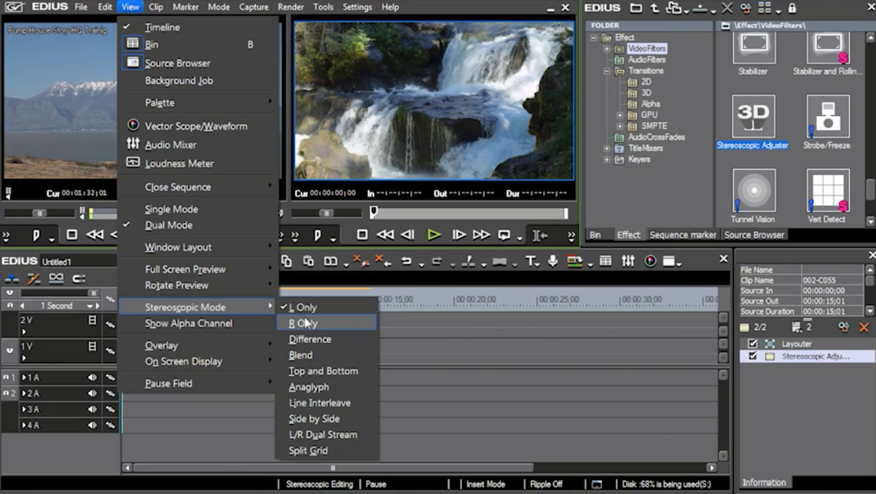
pyautogui.click(302, 323)
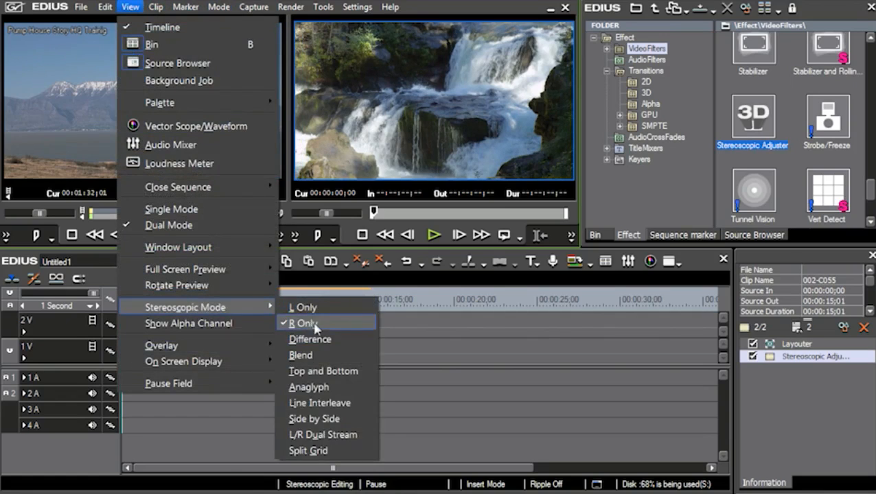
pyautogui.moveTo(310, 339)
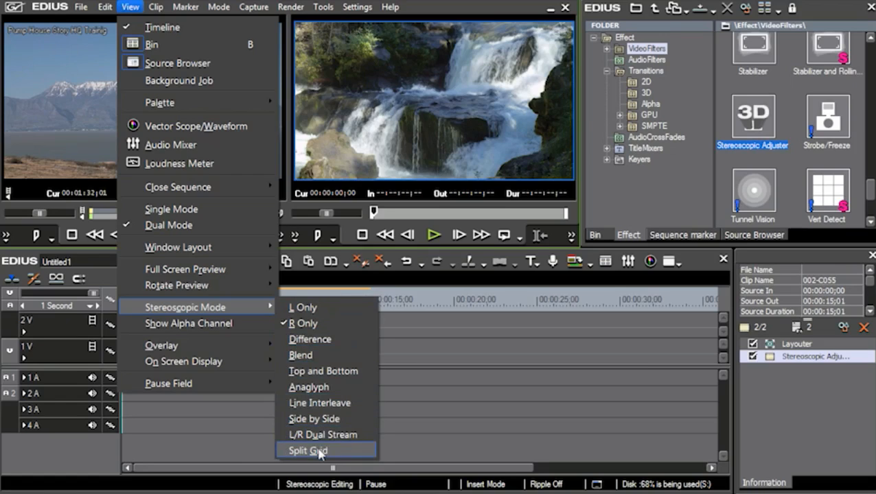
pyautogui.moveTo(308, 387)
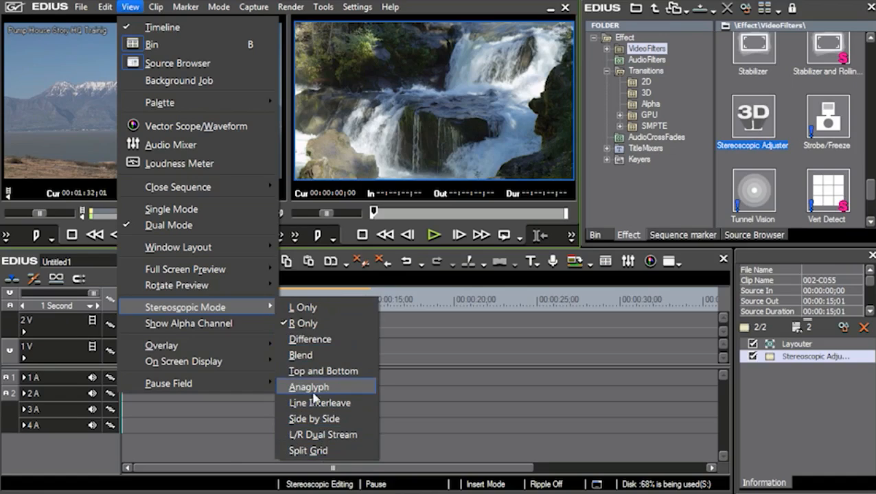